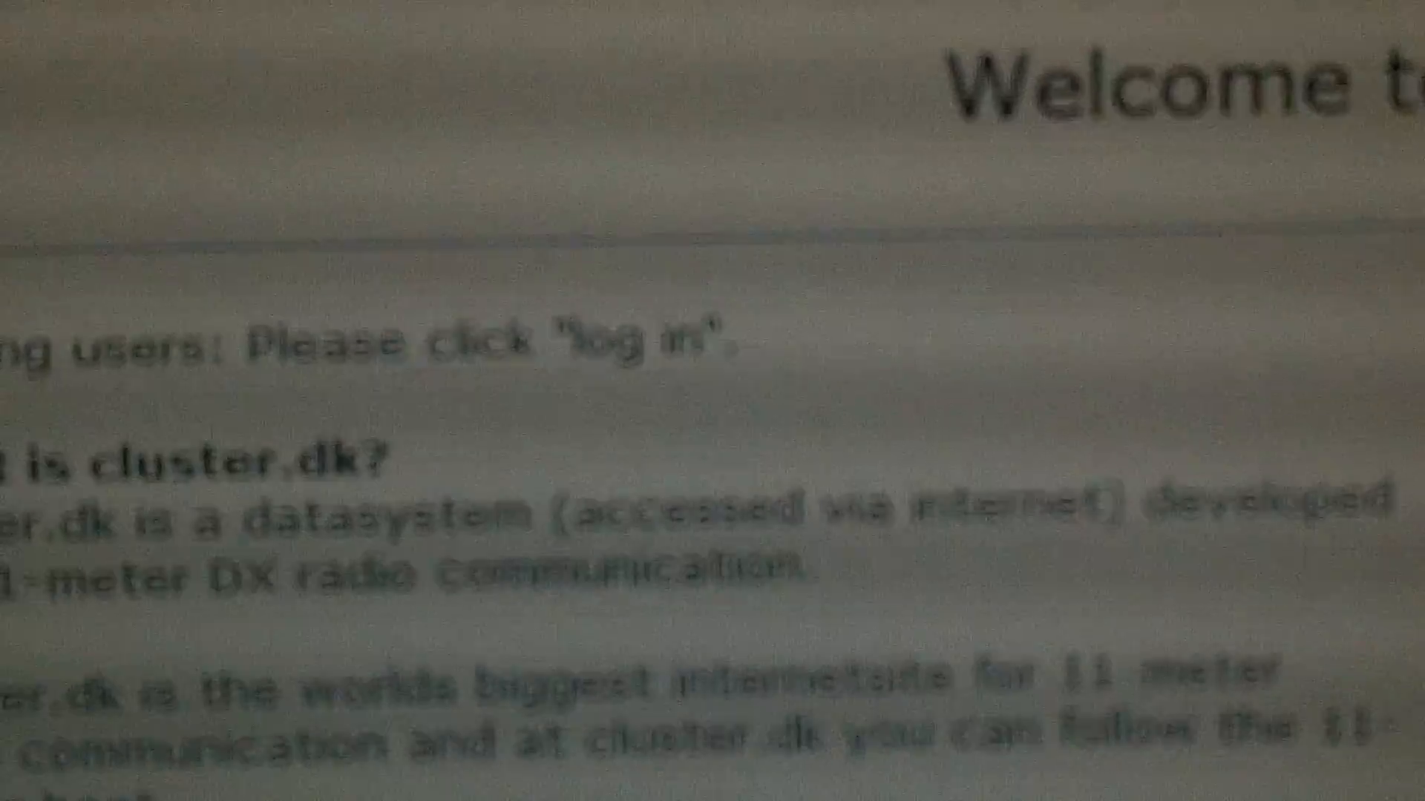
scroll("down", 3)
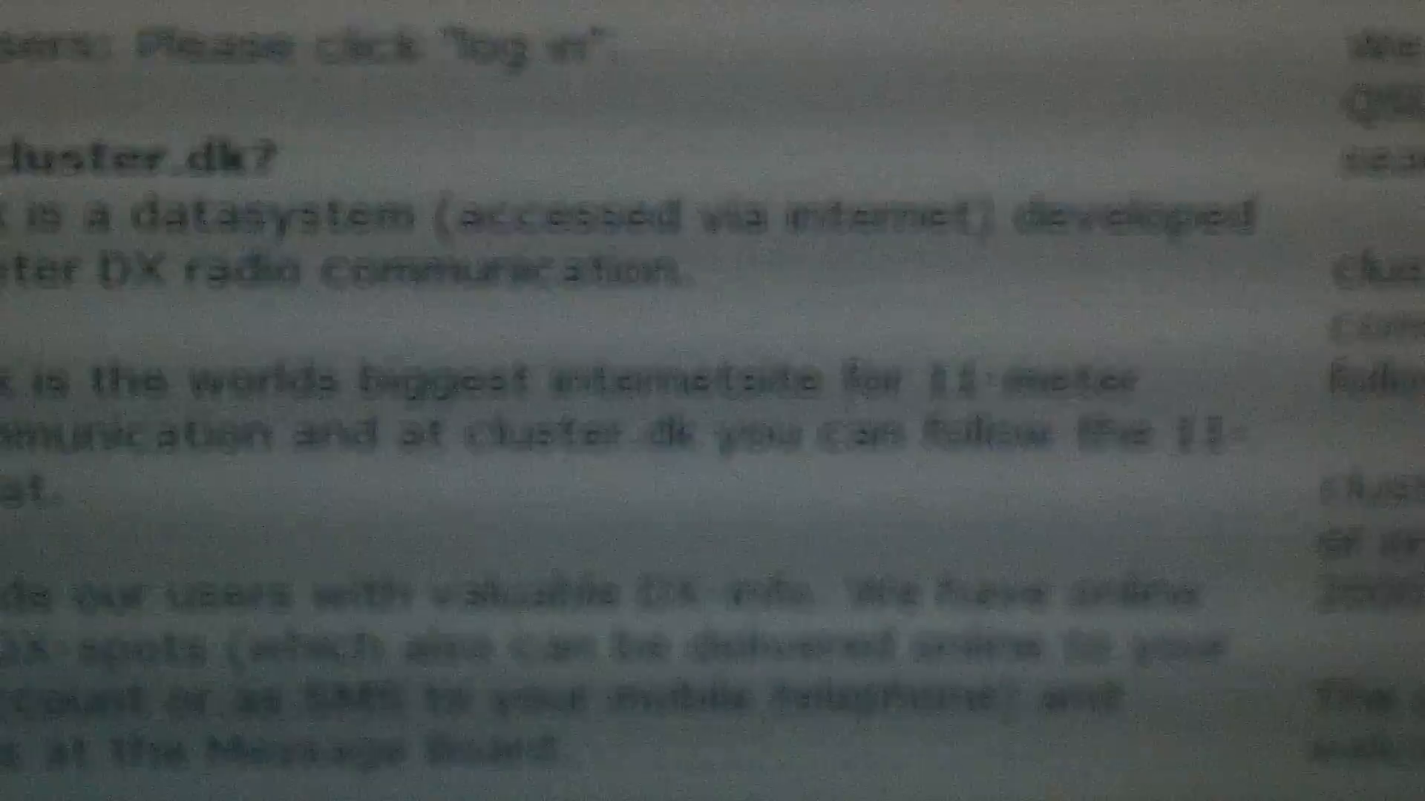